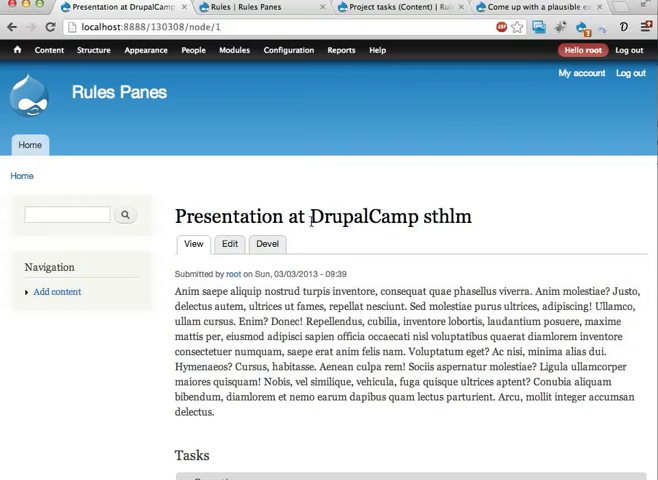
{"action": "mouse_move", "coordinate": [518, 228]}
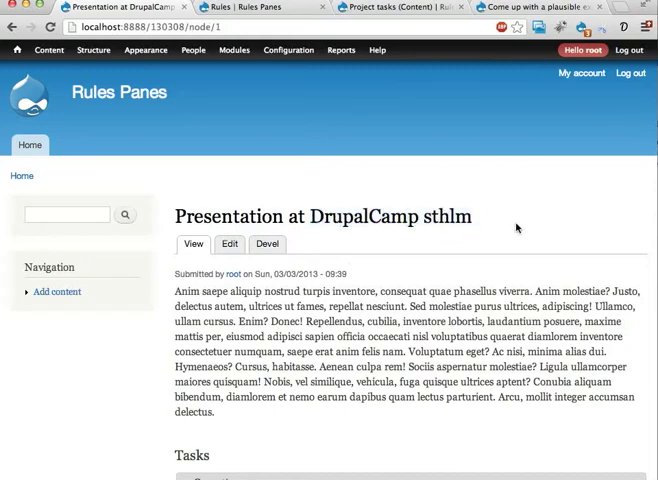
{"action": "mouse_move", "coordinate": [358, 68]}
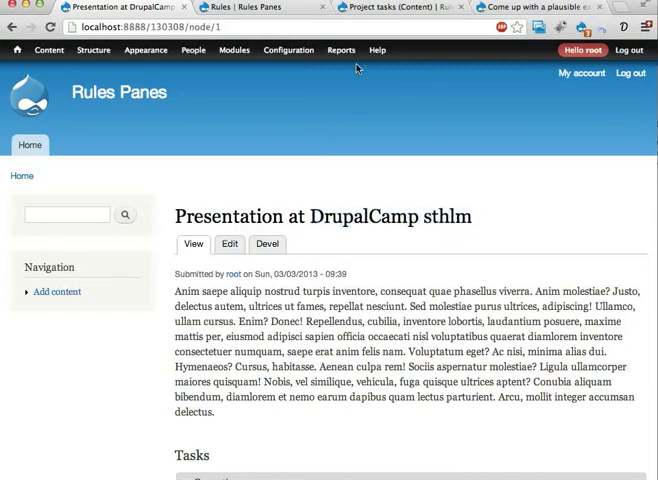
Scroll the presentation node down to its Tasks list showing one completed task
{"action": "scroll", "scroll_direction": "down", "scroll_amount": 3}
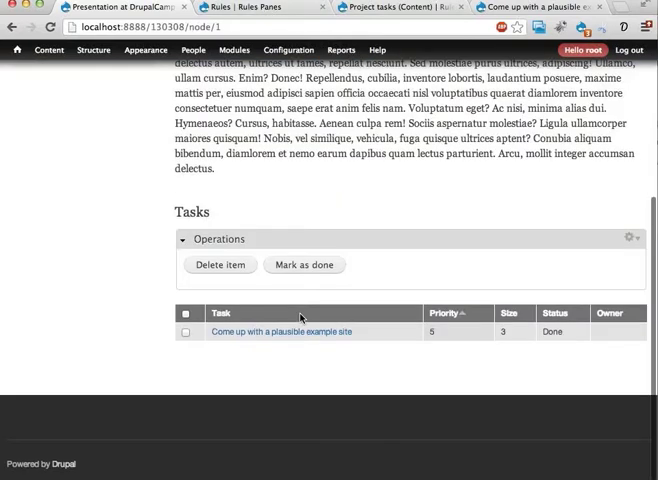
{"action": "mouse_move", "coordinate": [252, 304]}
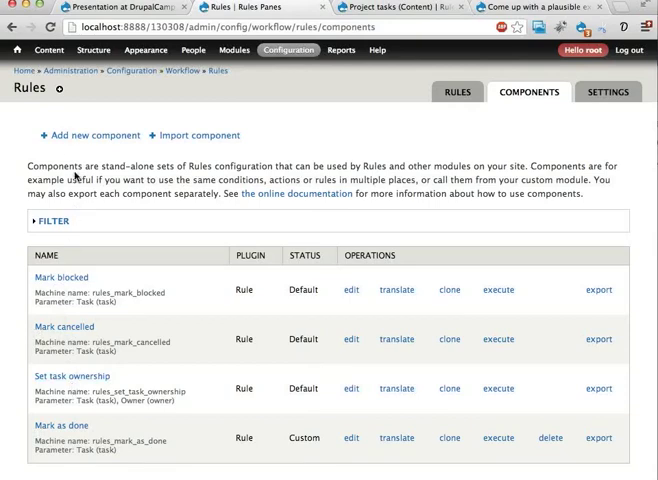
Start a new Rules component from the Components list
{"action": "left_click", "coordinate": [90, 136]}
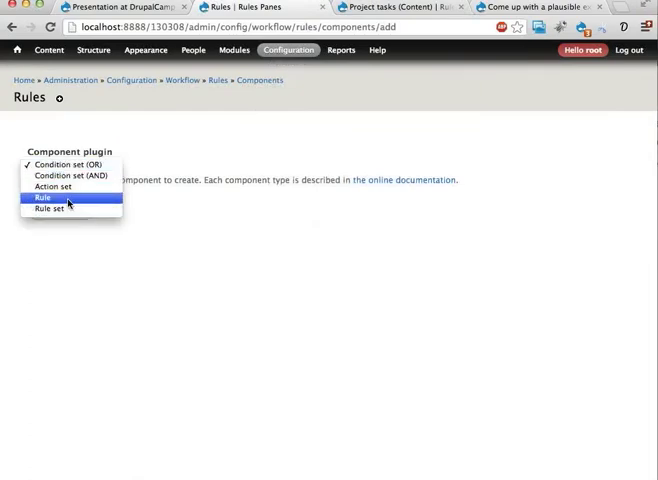
Make the component a Rule named 'Set task priority'
{"action": "left_click", "coordinate": [48, 196]}
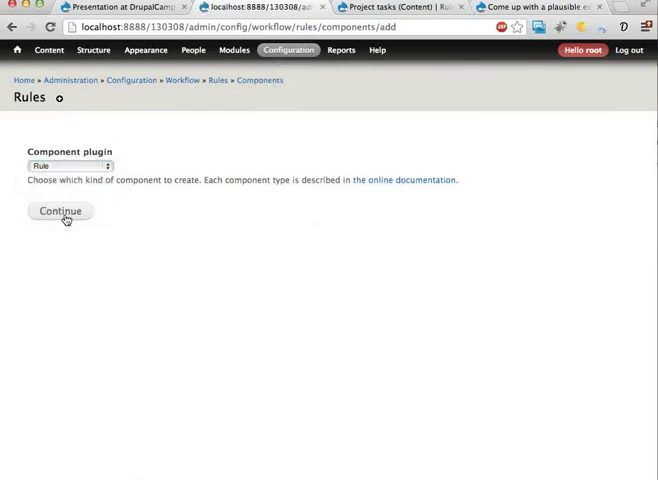
{"action": "left_click", "coordinate": [60, 212]}
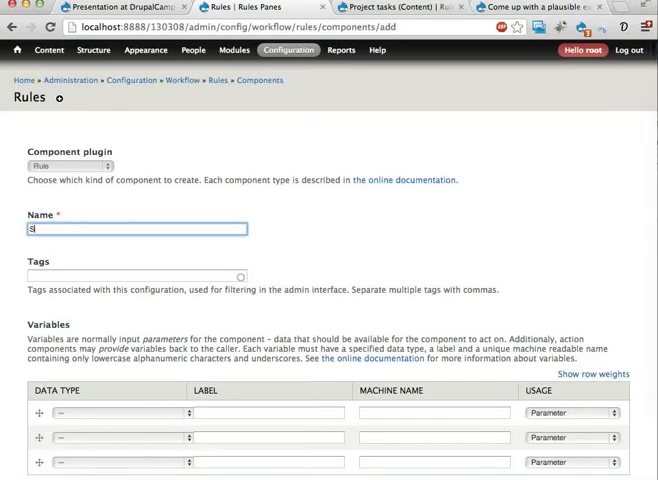
{"action": "type", "text": "Set task priority"}
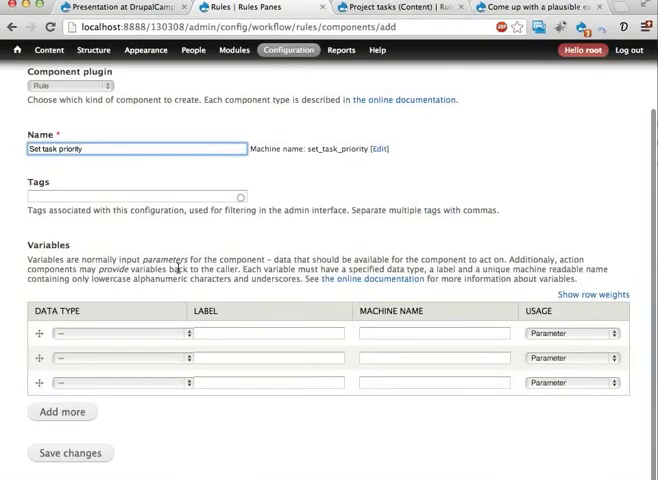
{"action": "mouse_move", "coordinate": [148, 338]}
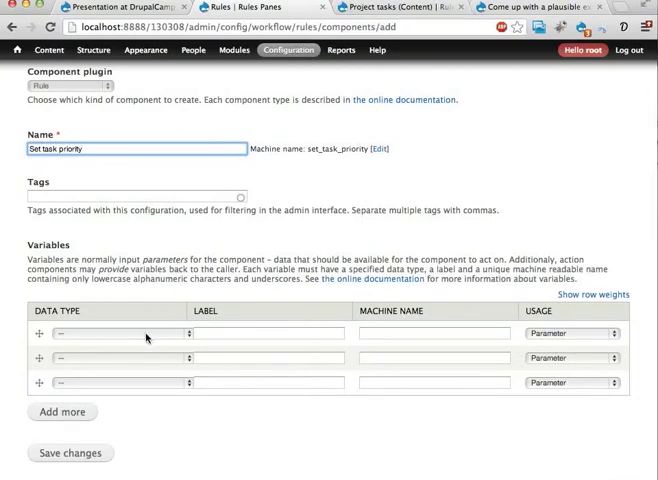
Define two variables: a Node called 'Task' and an Integer called 'Priority'
{"action": "left_click", "coordinate": [116, 332]}
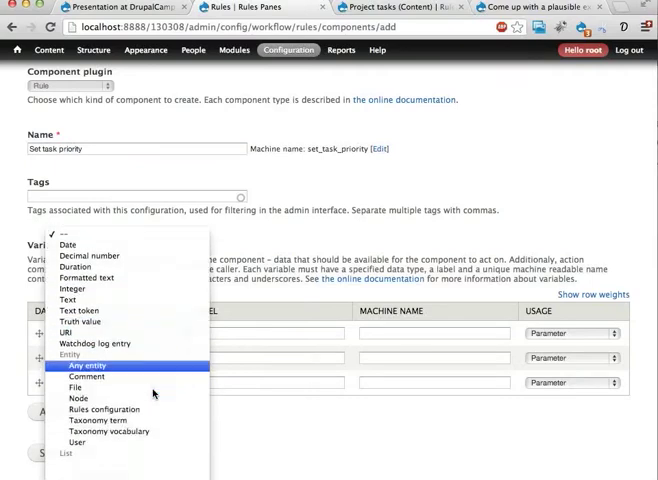
{"action": "mouse_move", "coordinate": [76, 398]}
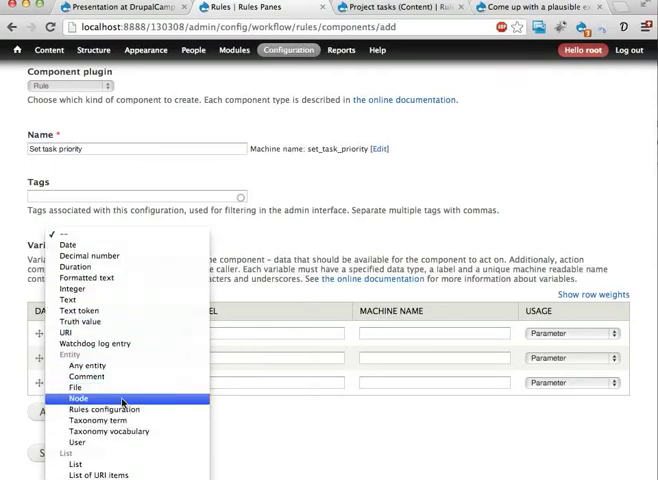
{"action": "left_click", "coordinate": [80, 398]}
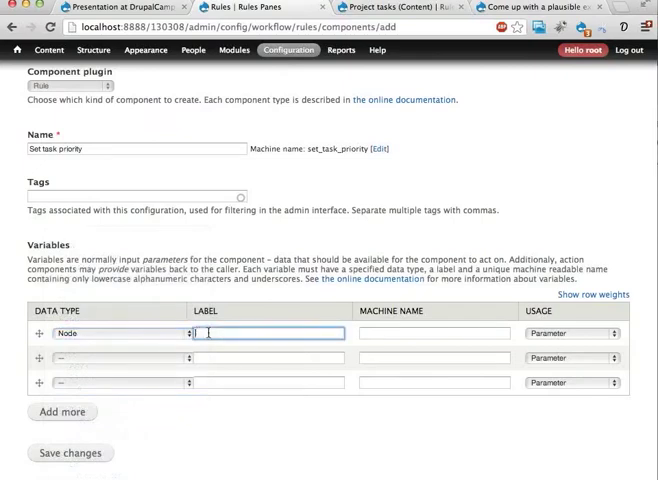
{"action": "type", "text": "Task"}
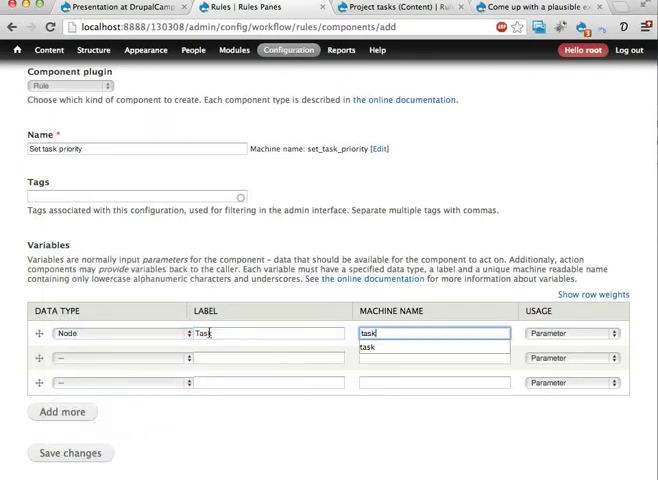
{"action": "mouse_move", "coordinate": [168, 362]}
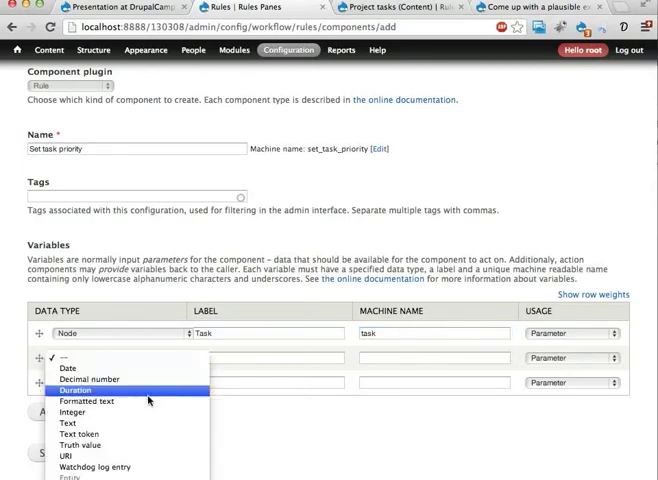
{"action": "left_click", "coordinate": [72, 414]}
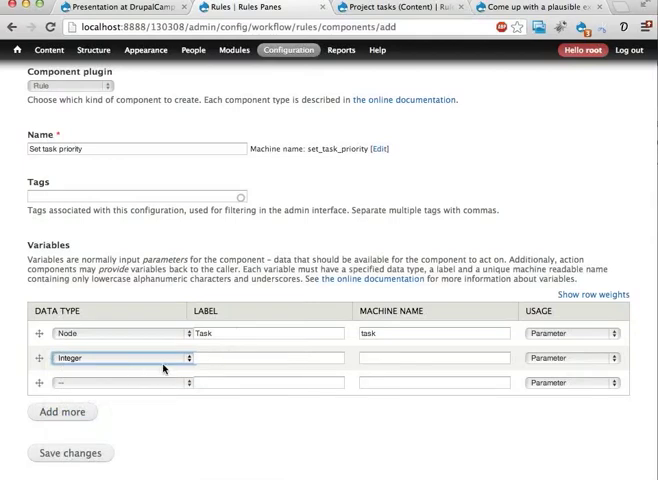
{"action": "left_click", "coordinate": [270, 358]}
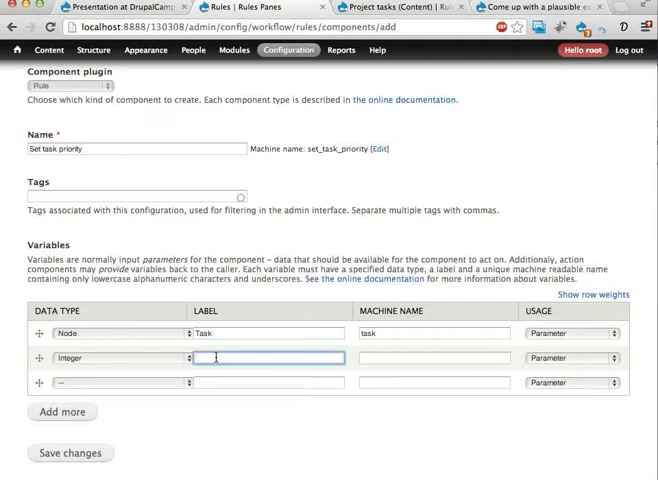
{"action": "type", "text": "Priority"}
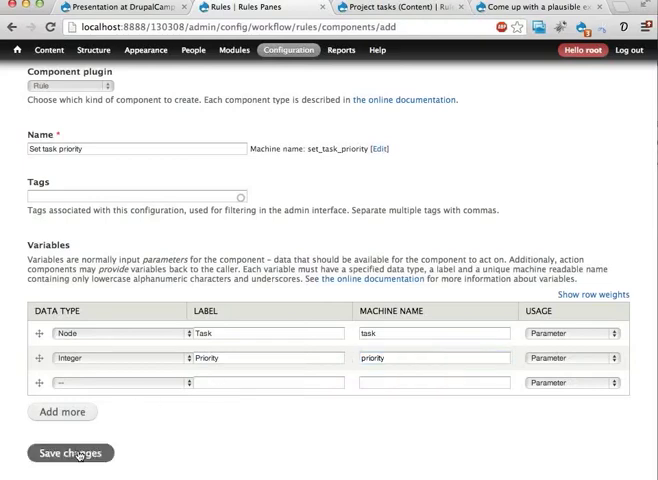
Save the component and add a 'Content is of type' condition requiring task to be of type Task
{"action": "left_click", "coordinate": [70, 452]}
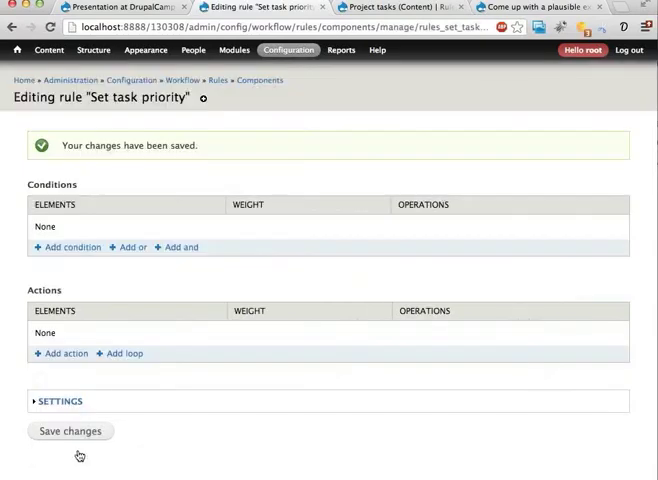
{"action": "mouse_move", "coordinate": [68, 246]}
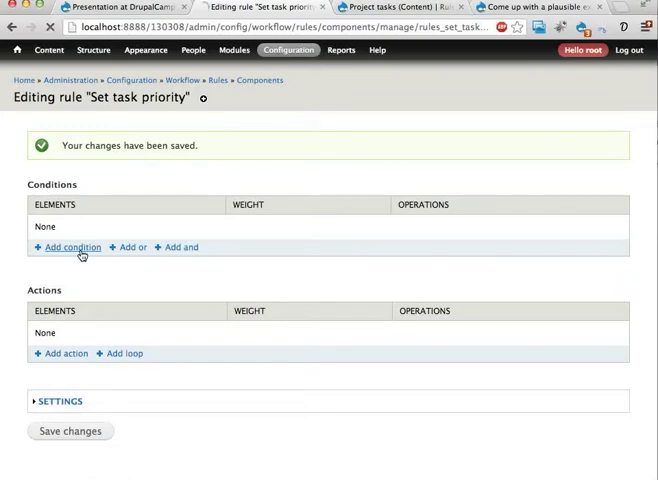
{"action": "left_click", "coordinate": [72, 246]}
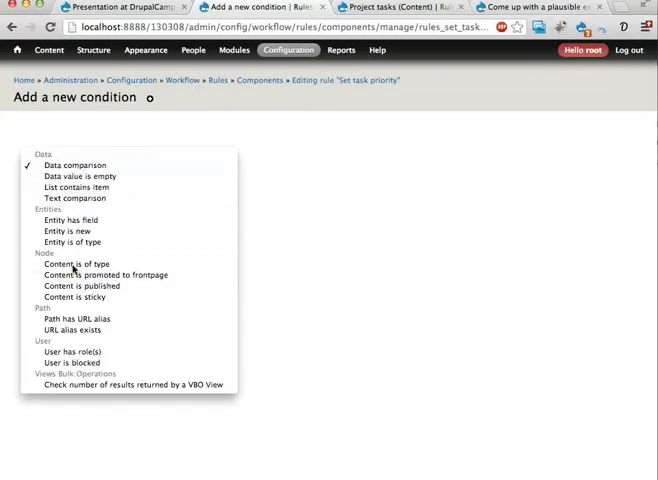
{"action": "left_click", "coordinate": [76, 264]}
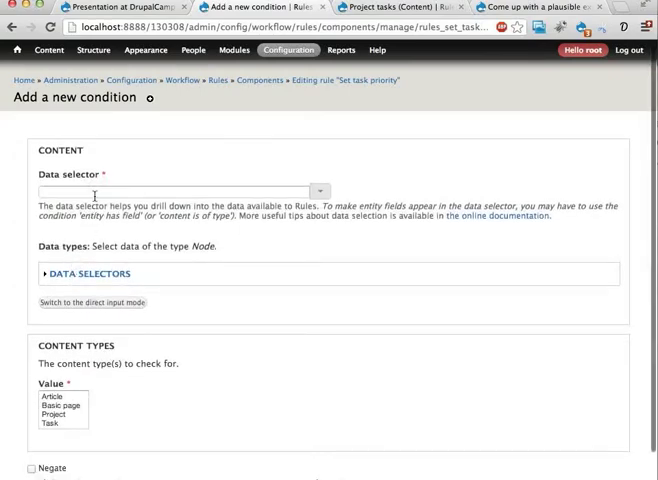
{"action": "type", "text": "task"}
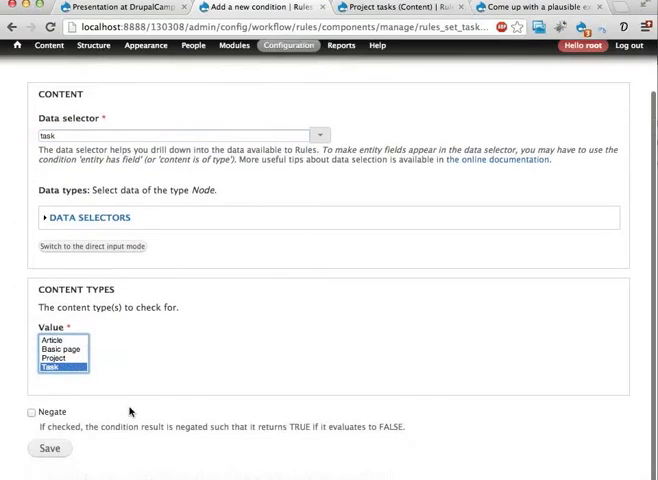
{"action": "left_click", "coordinate": [48, 448]}
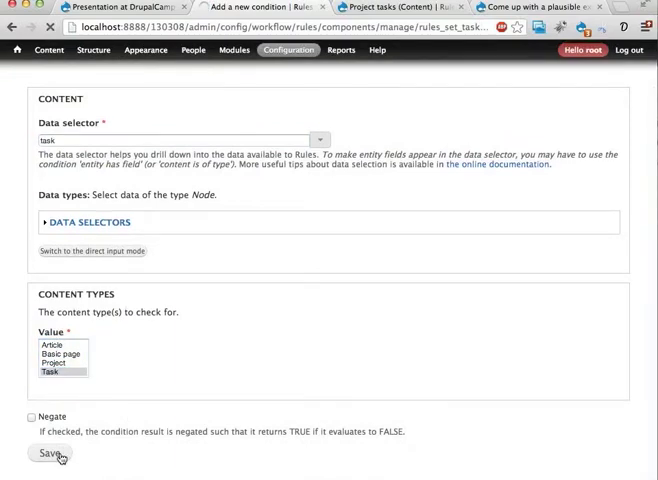
{"action": "left_click", "coordinate": [48, 454]}
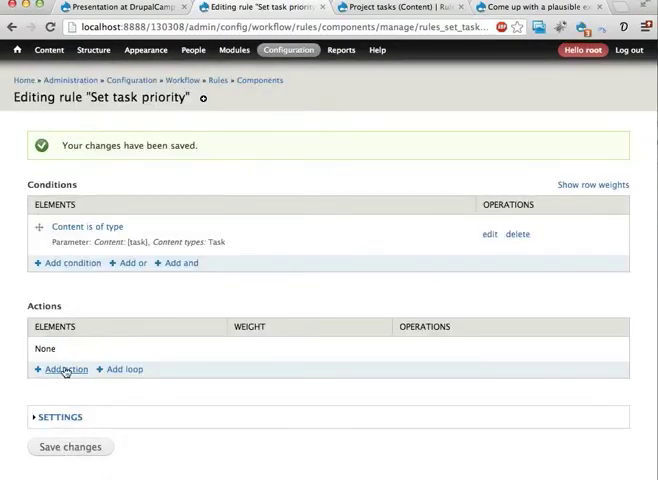
Add a 'Set a data value' action writing the Priority parameter into the task's priority field
{"action": "left_click", "coordinate": [60, 370]}
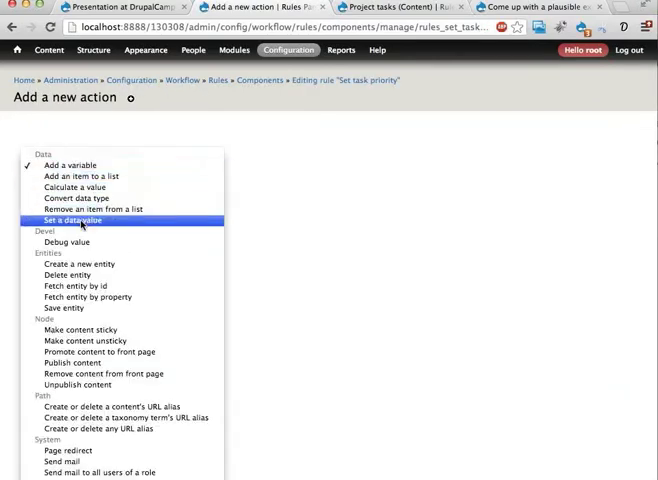
{"action": "left_click", "coordinate": [76, 220]}
{"action": "type", "text": "task:"}
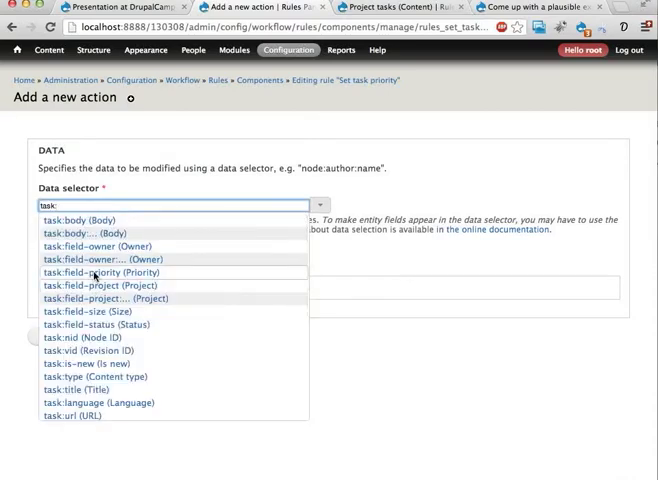
{"action": "left_click", "coordinate": [96, 272]}
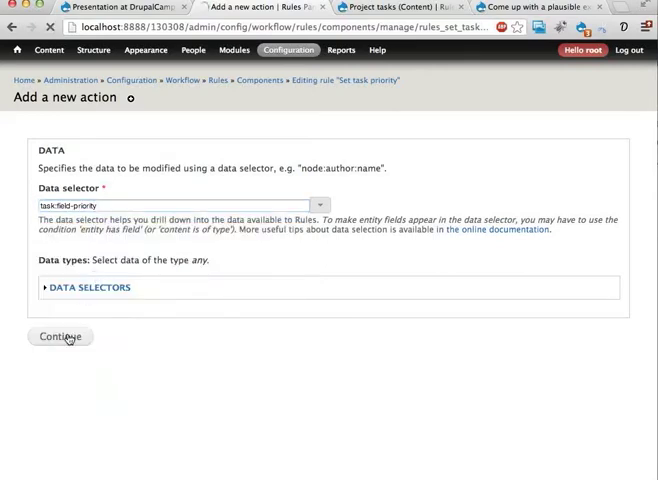
{"action": "left_click", "coordinate": [60, 336]}
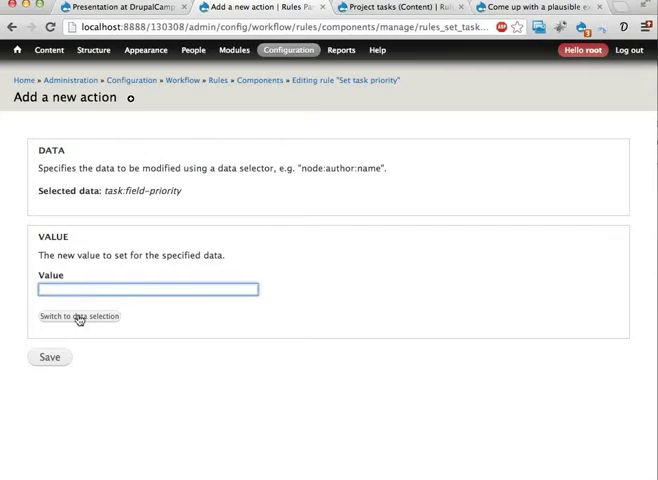
{"action": "left_click", "coordinate": [80, 316]}
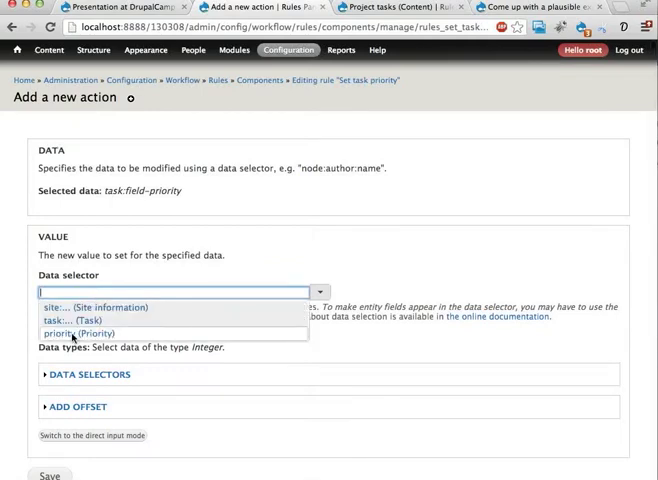
{"action": "left_click", "coordinate": [72, 332]}
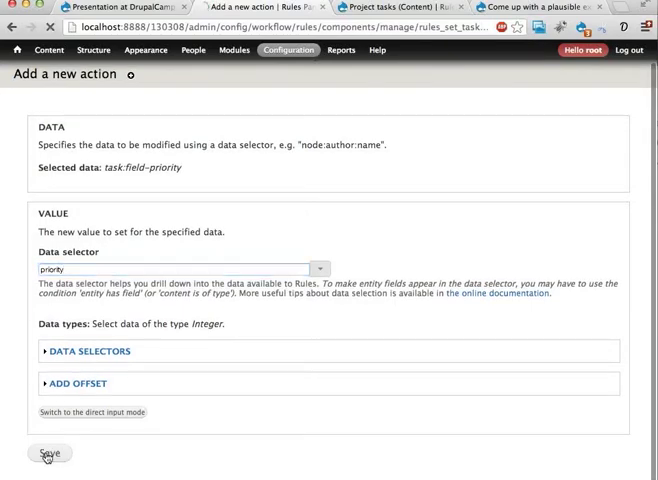
{"action": "left_click", "coordinate": [48, 452]}
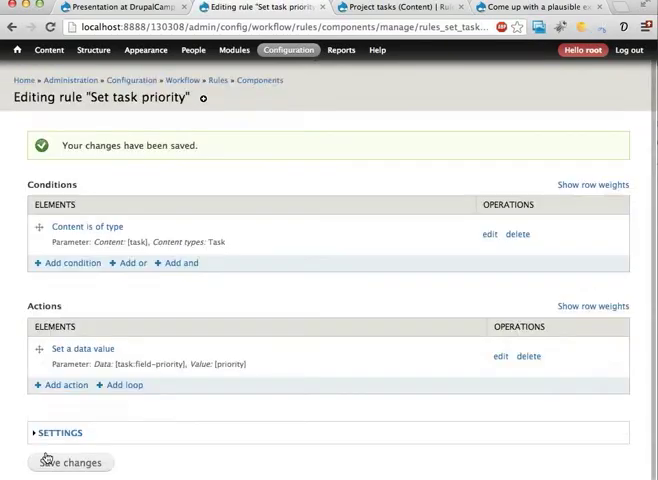
{"action": "mouse_move", "coordinate": [248, 84]}
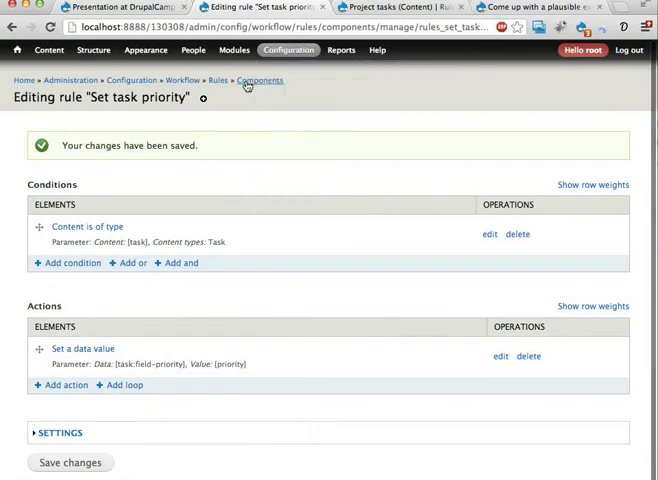
Return to the Components list and execute the Set task priority component manually
{"action": "left_click", "coordinate": [260, 80]}
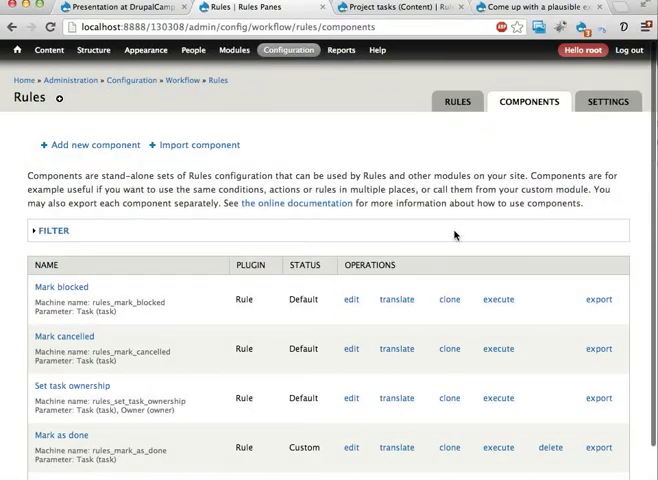
{"action": "scroll", "scroll_direction": "down", "scroll_amount": 3}
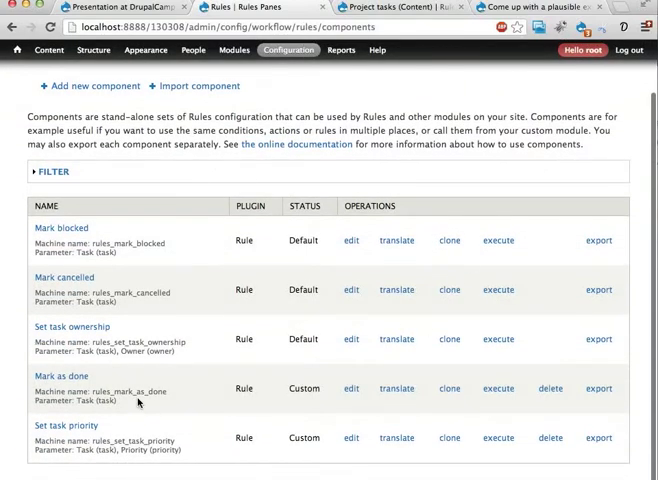
{"action": "mouse_move", "coordinate": [302, 432]}
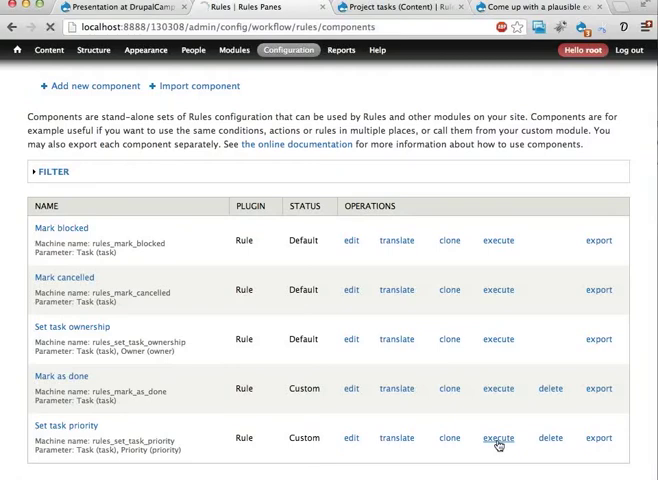
{"action": "left_click", "coordinate": [498, 438]}
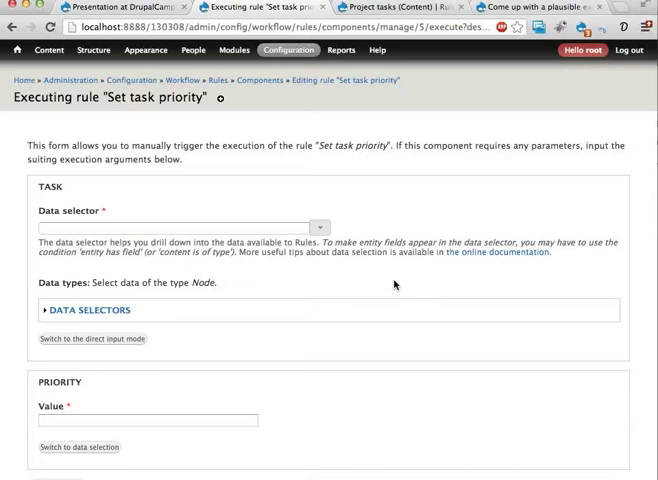
Enter node identifier 2 in direct input mode and a priority value of 2
{"action": "scroll", "scroll_direction": "down", "scroll_amount": 3}
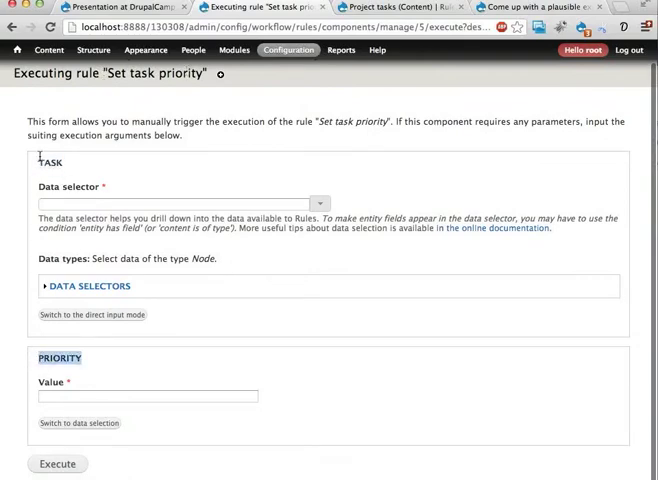
{"action": "left_click", "coordinate": [170, 204]}
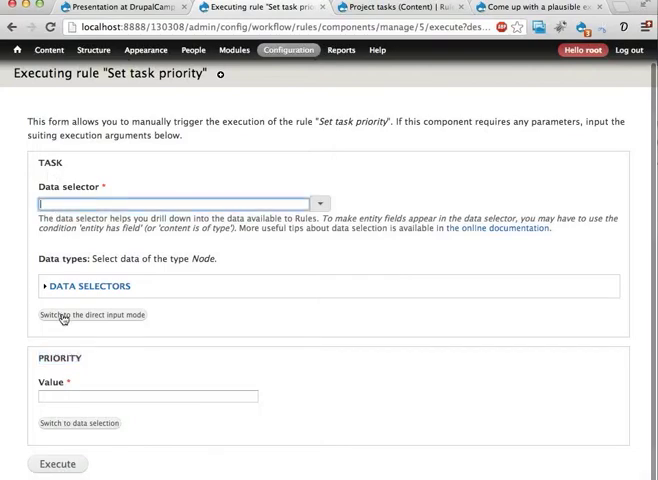
{"action": "left_click", "coordinate": [84, 314]}
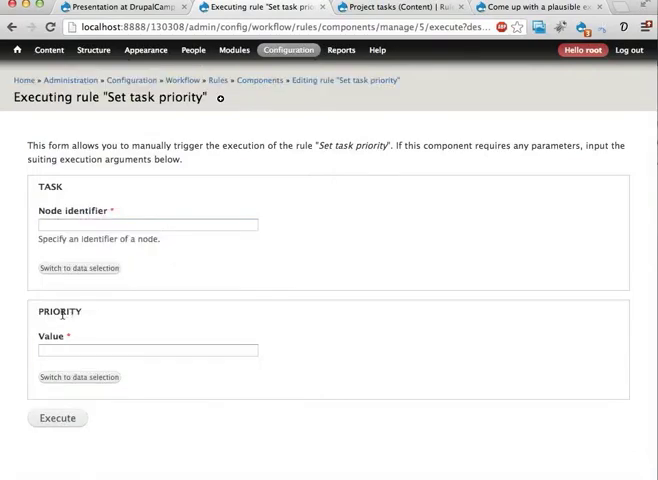
{"action": "left_click", "coordinate": [146, 224]}
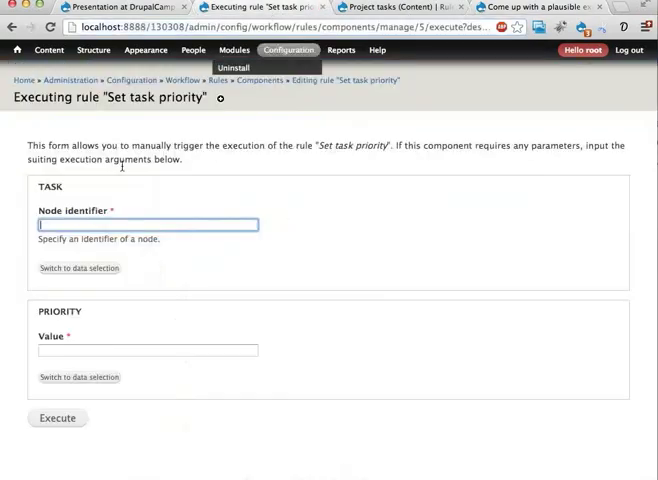
{"action": "type", "text": "2"}
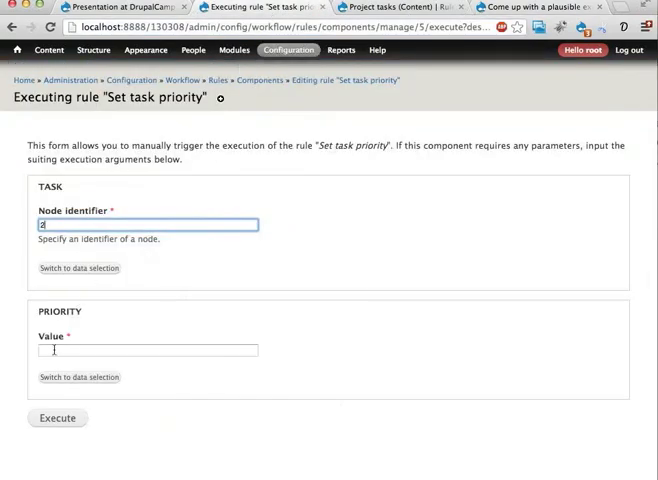
{"action": "left_click", "coordinate": [148, 348]}
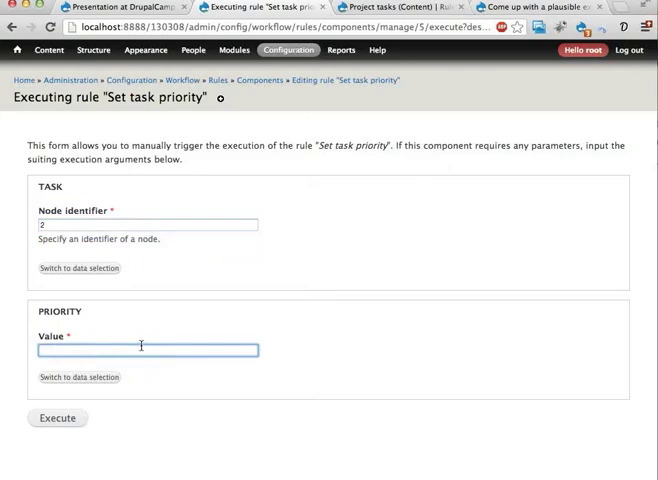
{"action": "type", "text": "2"}
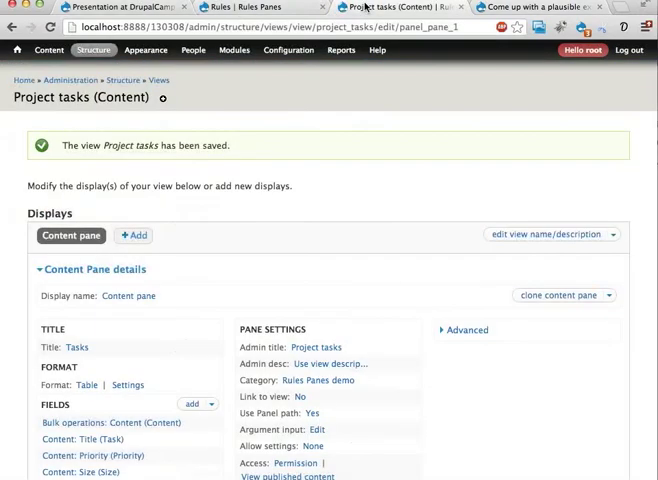
{"action": "mouse_move", "coordinate": [204, 176]}
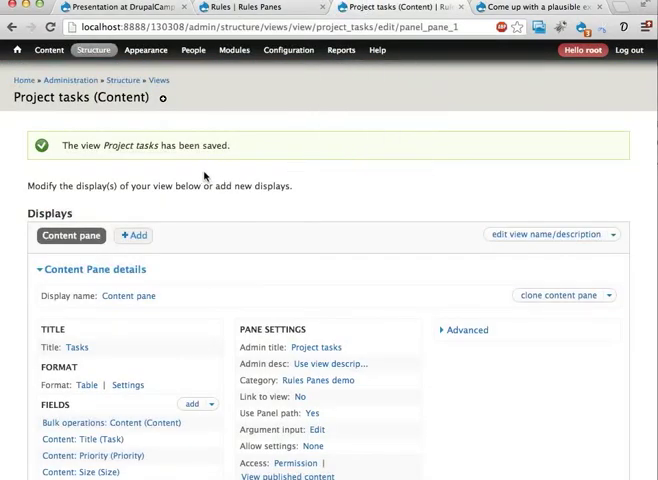
Tick Set task priority in the Bulk operations: Content field settings and apply
{"action": "scroll", "scroll_direction": "down", "scroll_amount": 3}
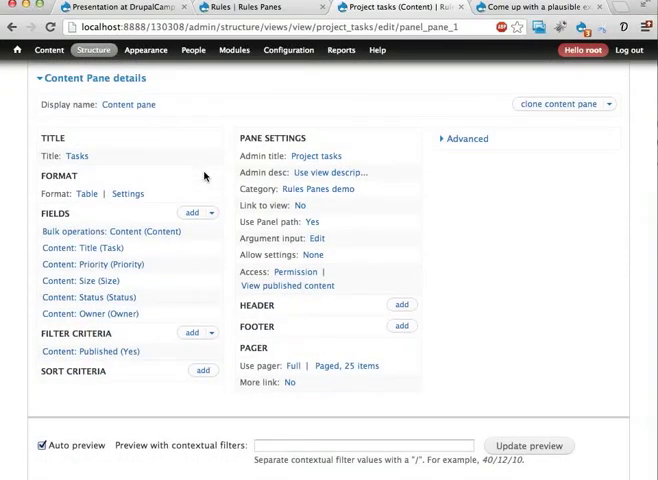
{"action": "mouse_move", "coordinate": [126, 236]}
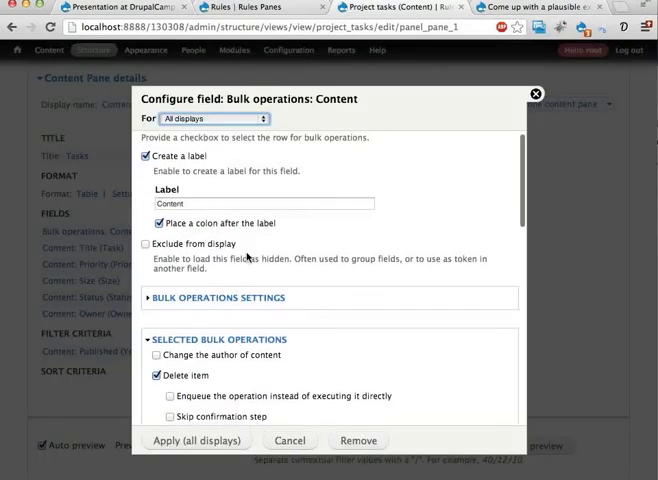
{"action": "scroll", "scroll_direction": "down", "scroll_amount": 3}
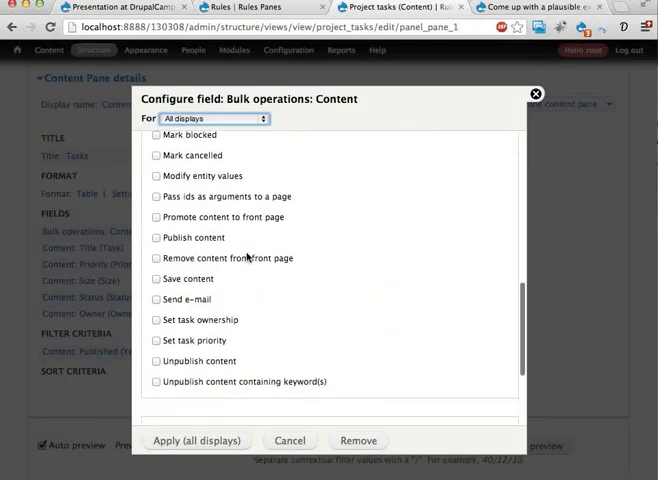
{"action": "scroll", "scroll_direction": "down", "scroll_amount": 3}
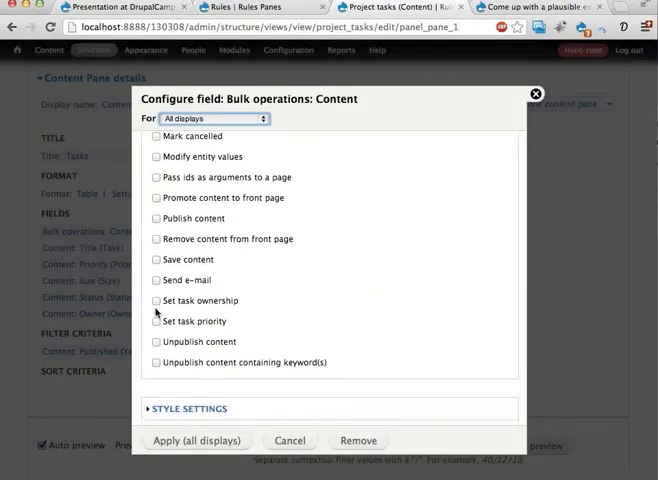
{"action": "left_click", "coordinate": [156, 320]}
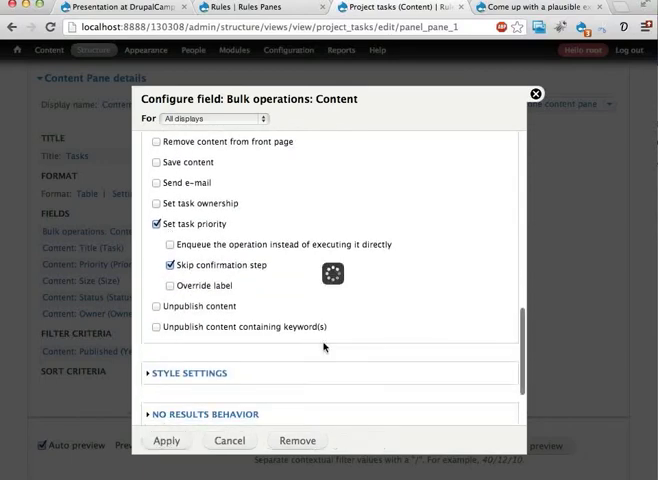
{"action": "left_click", "coordinate": [168, 440]}
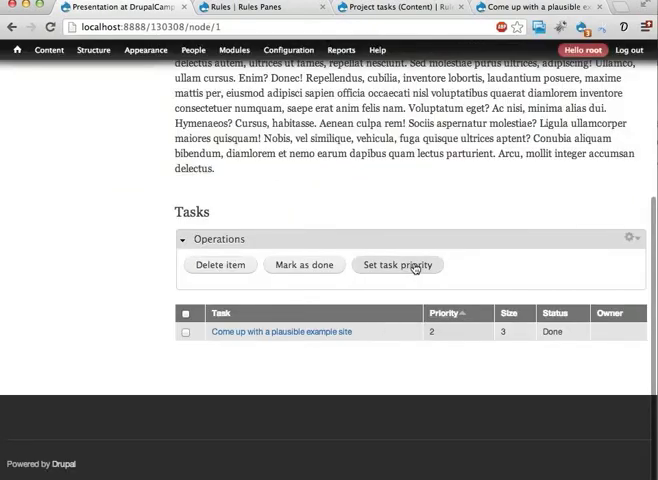
Run Set task priority on the 'Come up with a plausible example site' task with value 10 and confirm
{"action": "left_click", "coordinate": [186, 332]}
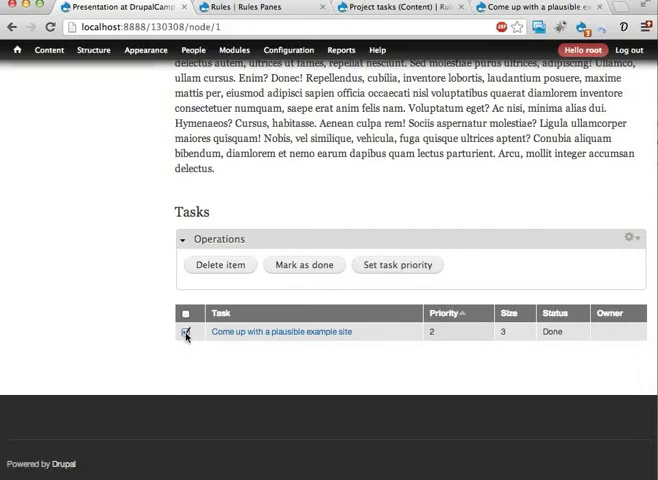
{"action": "left_click", "coordinate": [188, 332]}
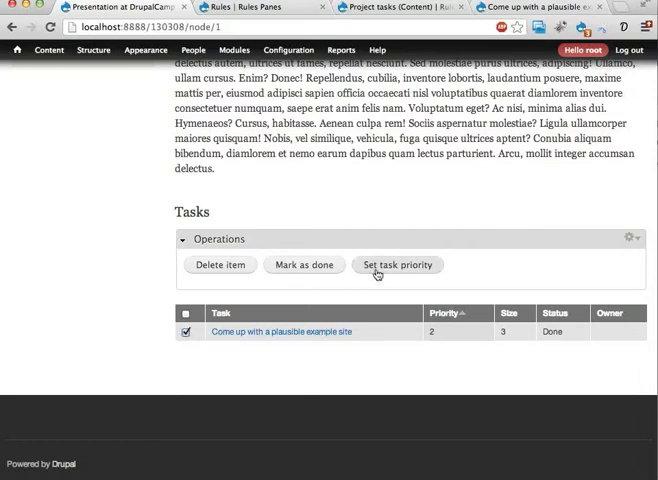
{"action": "left_click", "coordinate": [396, 264]}
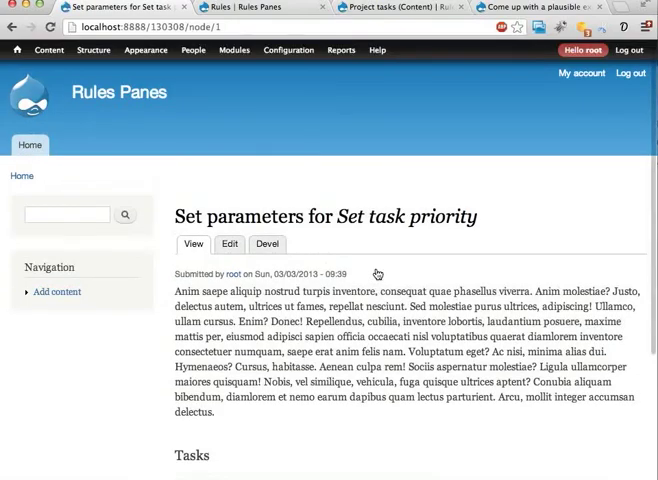
{"action": "scroll", "scroll_direction": "down", "scroll_amount": 3}
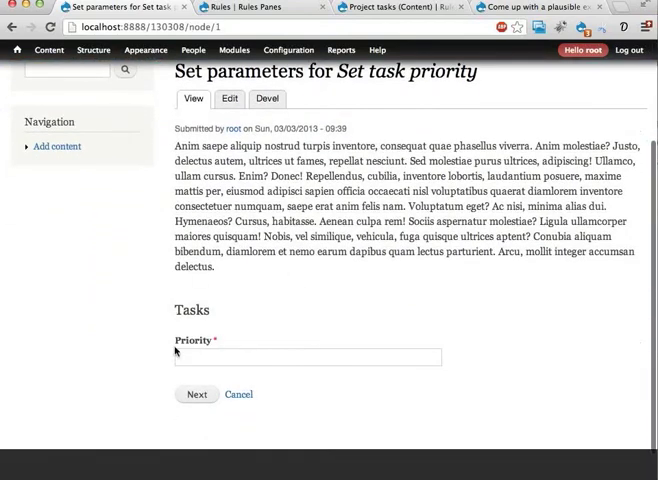
{"action": "left_click", "coordinate": [308, 356]}
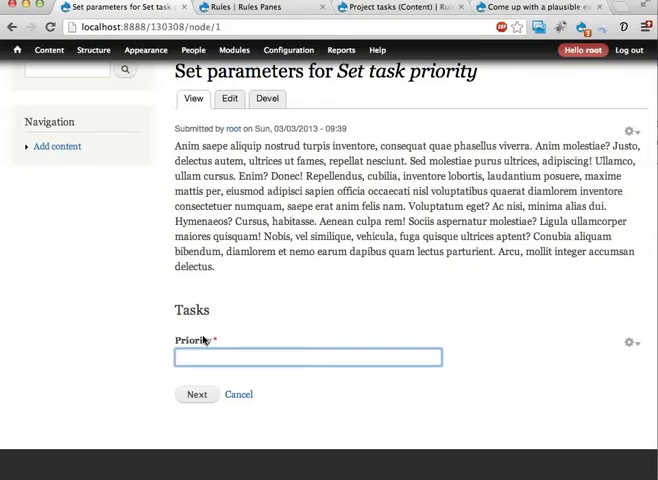
{"action": "type", "text": "10"}
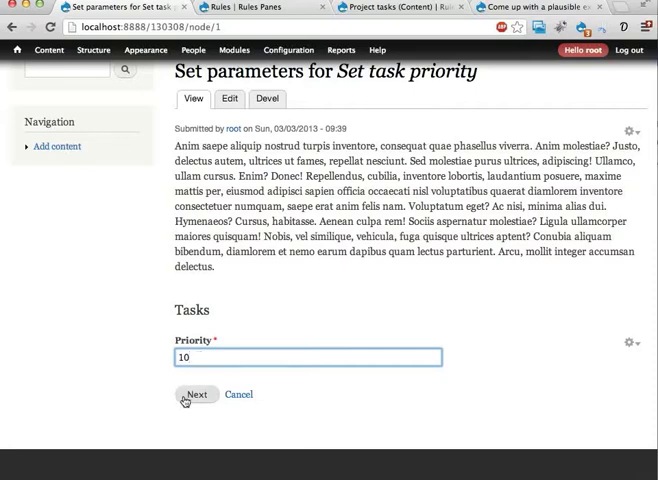
{"action": "left_click", "coordinate": [196, 394]}
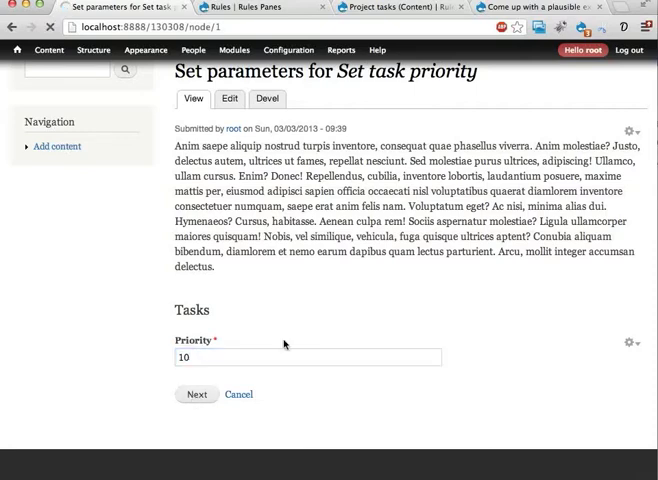
{"action": "left_click", "coordinate": [198, 394]}
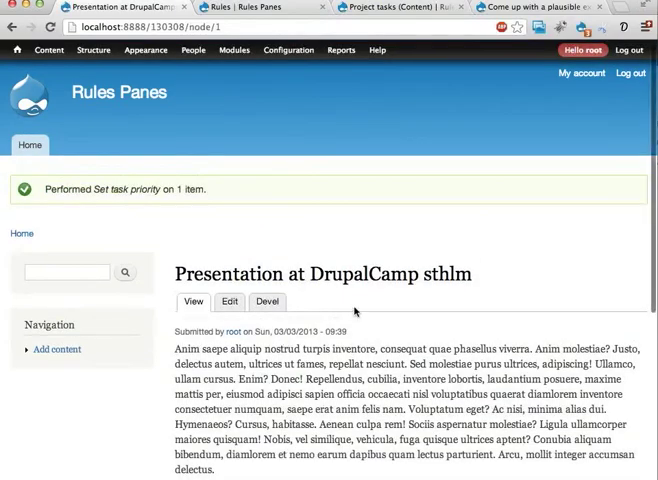
Select the task again in the Tasks list and apply the priority bulk operation once more
{"action": "scroll", "scroll_direction": "down", "scroll_amount": 3}
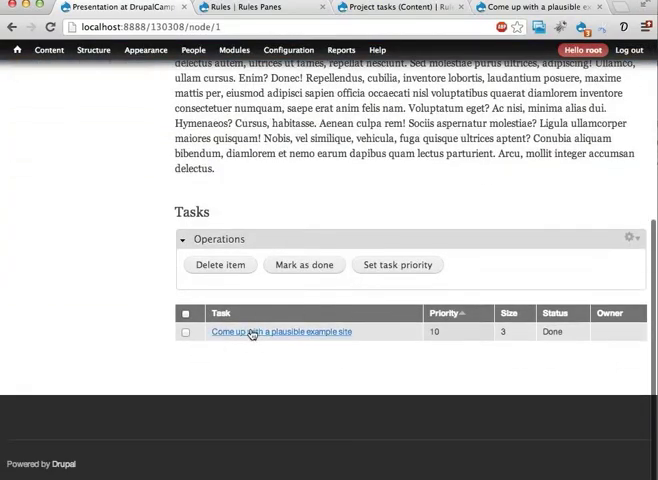
{"action": "left_click", "coordinate": [188, 332]}
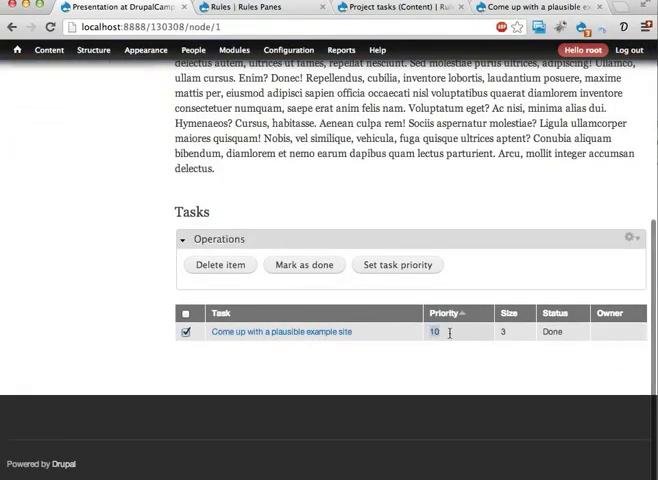
{"action": "left_click", "coordinate": [190, 332]}
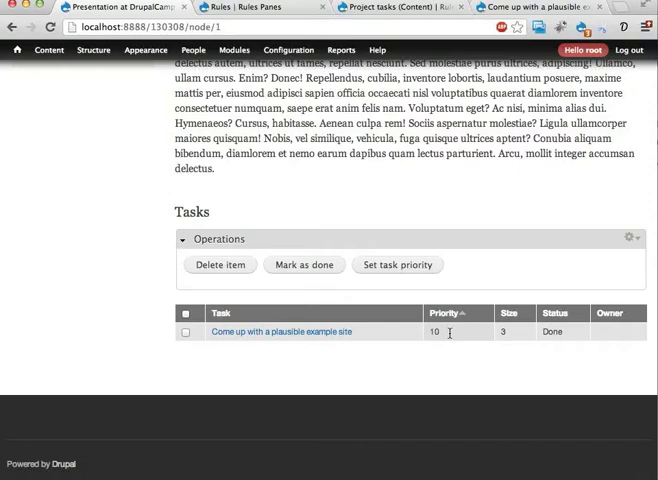
{"action": "left_click", "coordinate": [396, 264]}
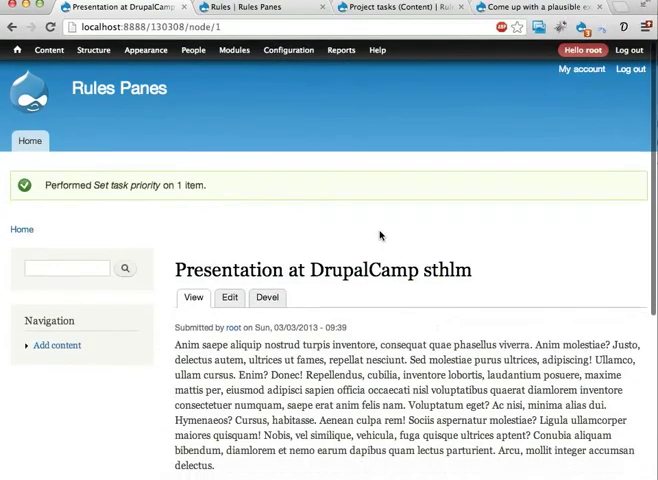
Enable Mark cancelled and skip confirmation for Set task priority, apply the settings and save the view
{"action": "scroll", "scroll_direction": "down", "scroll_amount": 3}
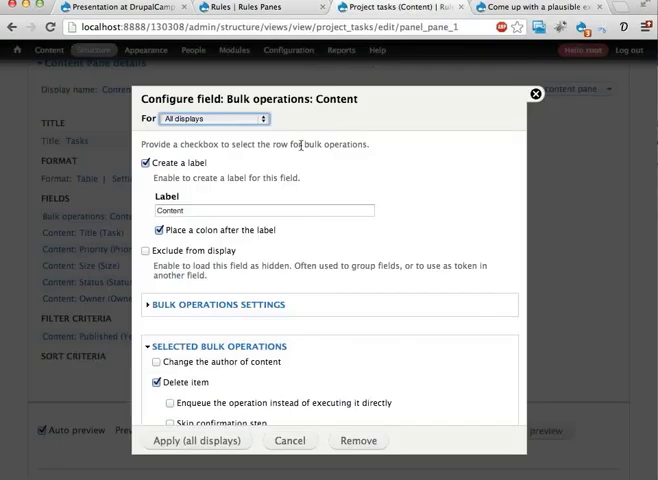
{"action": "scroll", "scroll_direction": "down", "scroll_amount": 3}
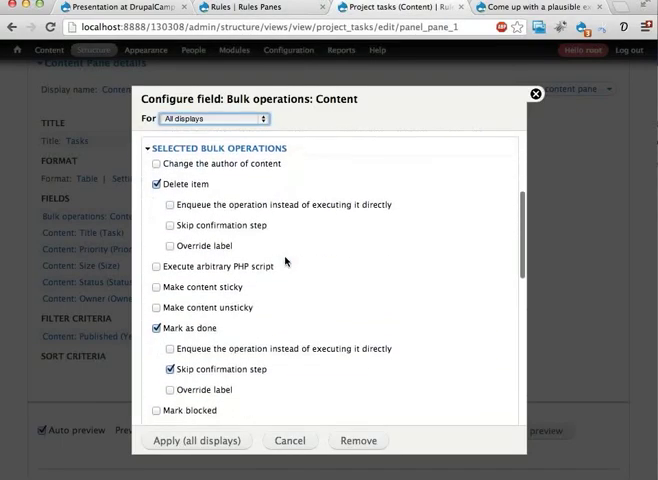
{"action": "scroll", "scroll_direction": "down", "scroll_amount": 3}
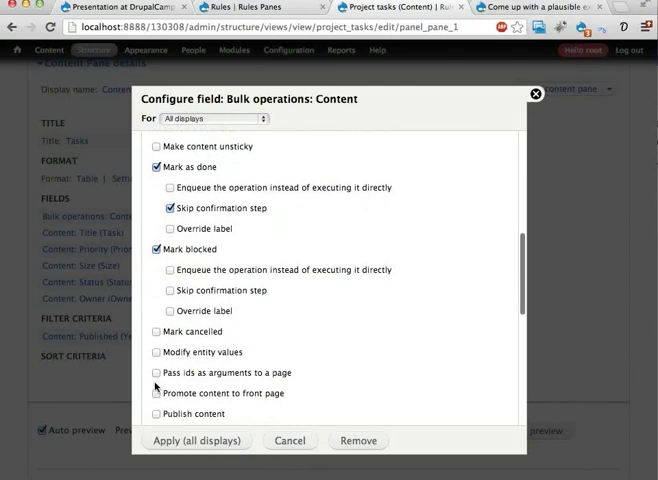
{"action": "left_click", "coordinate": [170, 290]}
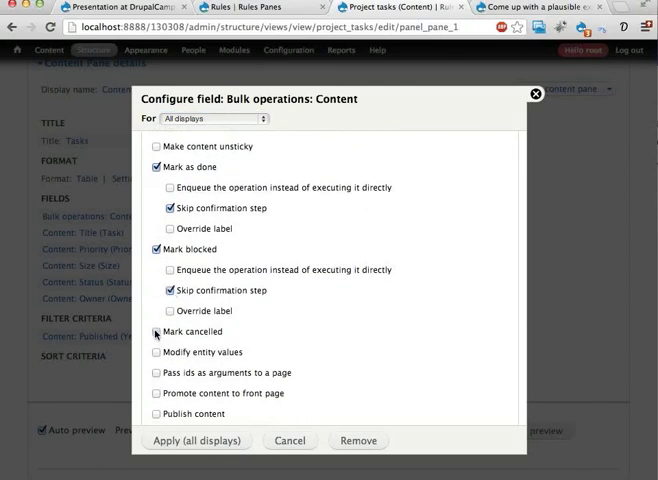
{"action": "scroll", "scroll_direction": "down", "scroll_amount": 3}
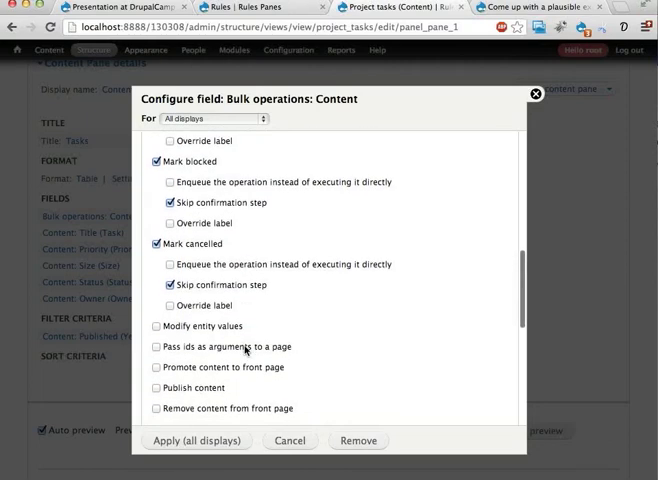
{"action": "scroll", "scroll_direction": "down", "scroll_amount": 3}
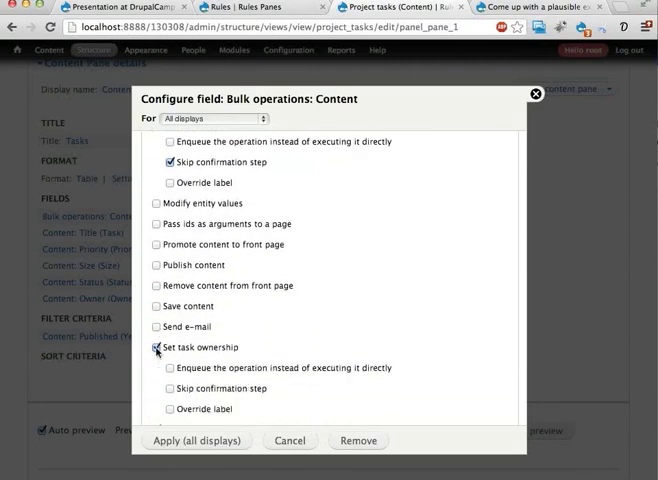
{"action": "scroll", "scroll_direction": "down", "scroll_amount": 3}
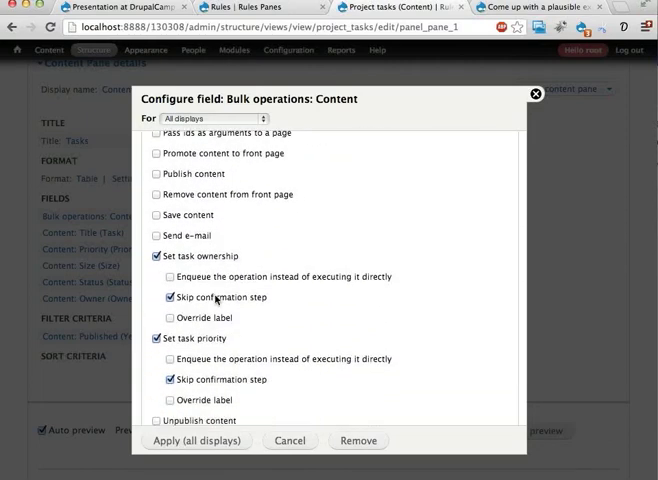
{"action": "left_click", "coordinate": [198, 440]}
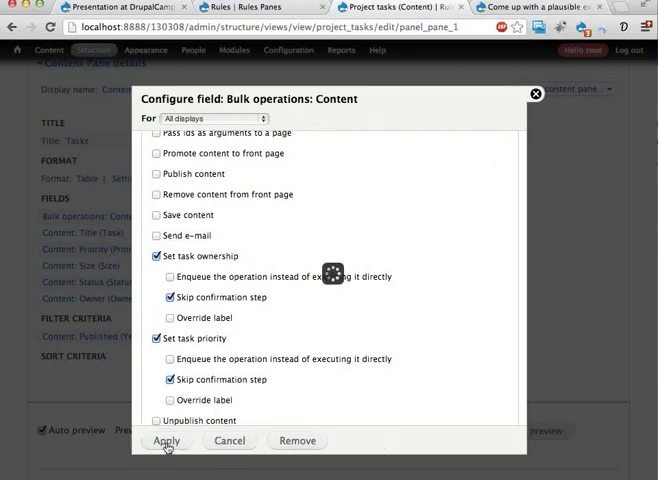
{"action": "left_click", "coordinate": [168, 440]}
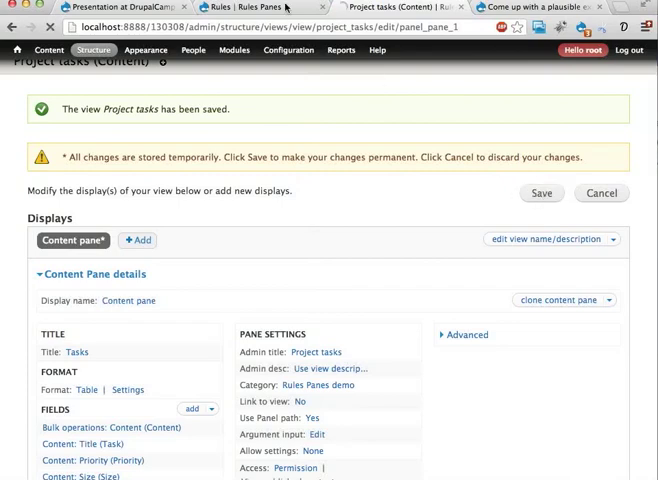
{"action": "left_click", "coordinate": [288, 50]}
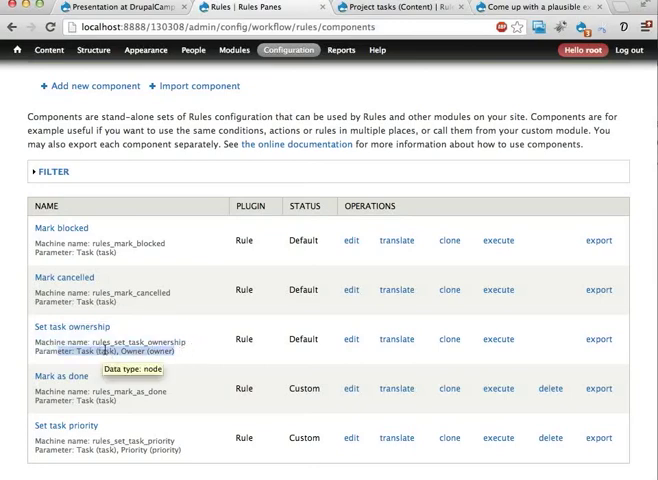
{"action": "mouse_move", "coordinate": [120, 352]}
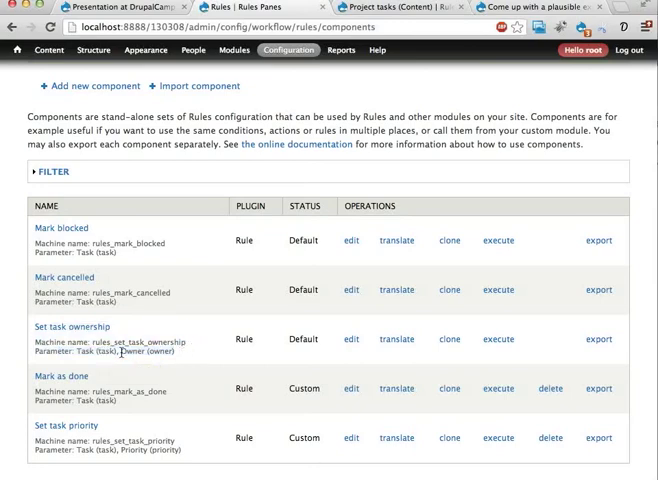
Inspect the Owner parameter of the Set task ownership component in the components list
{"action": "double_click", "coordinate": [146, 352]}
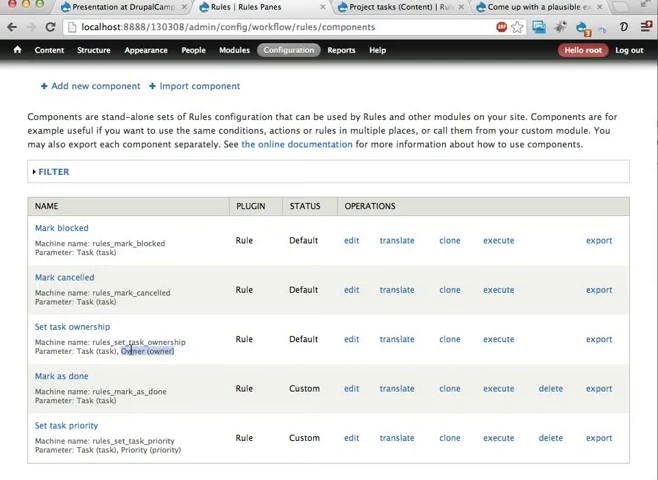
{"action": "mouse_move", "coordinate": [156, 352]}
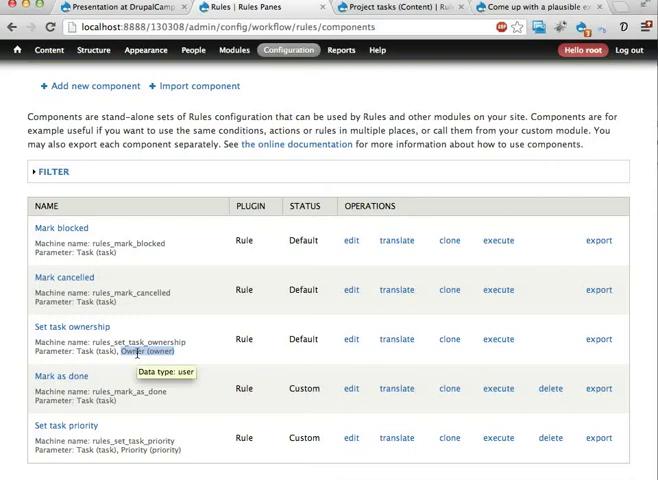
{"action": "mouse_move", "coordinate": [82, 352]}
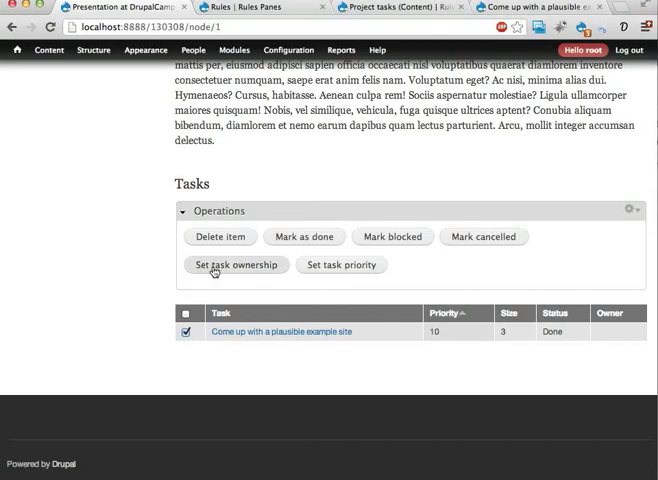
Run Set task ownership on the selected task with Owner 1, confirming root shows in the Owner column
{"action": "left_click", "coordinate": [236, 268]}
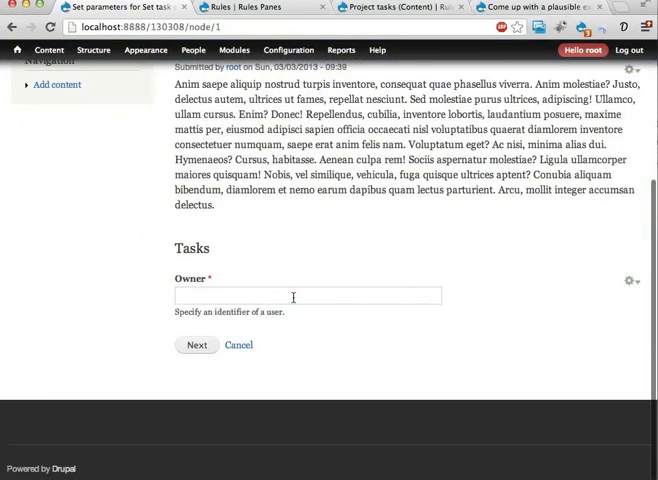
{"action": "left_click", "coordinate": [308, 296]}
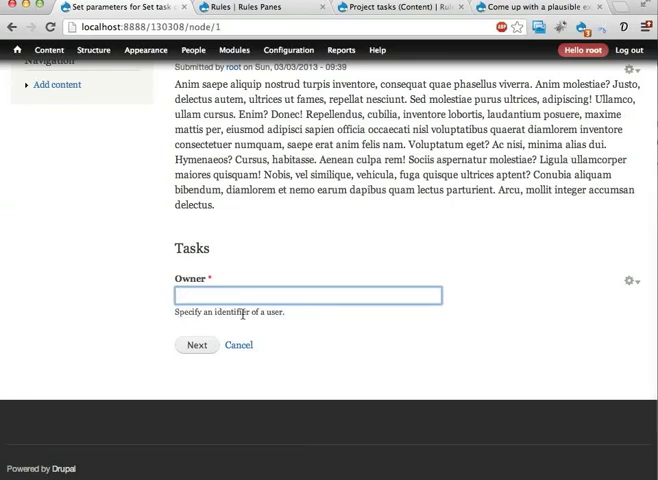
{"action": "type", "text": "1"}
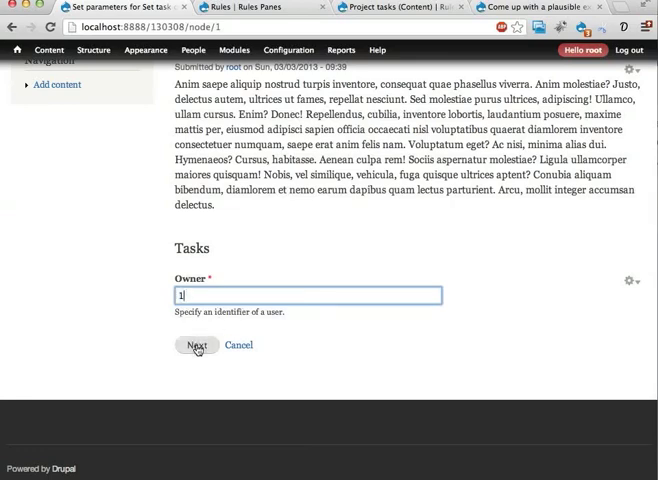
{"action": "left_click", "coordinate": [196, 344]}
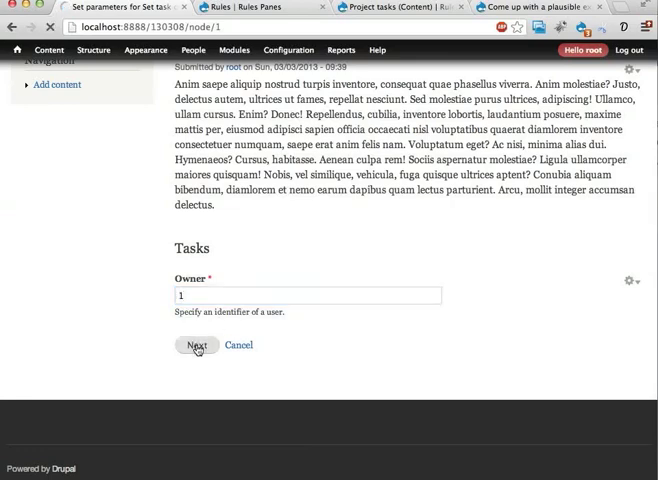
{"action": "left_click", "coordinate": [198, 344]}
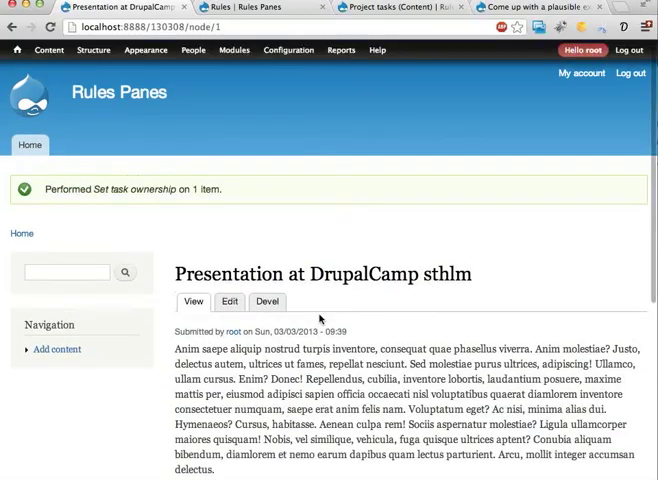
{"action": "scroll", "scroll_direction": "down", "scroll_amount": 3}
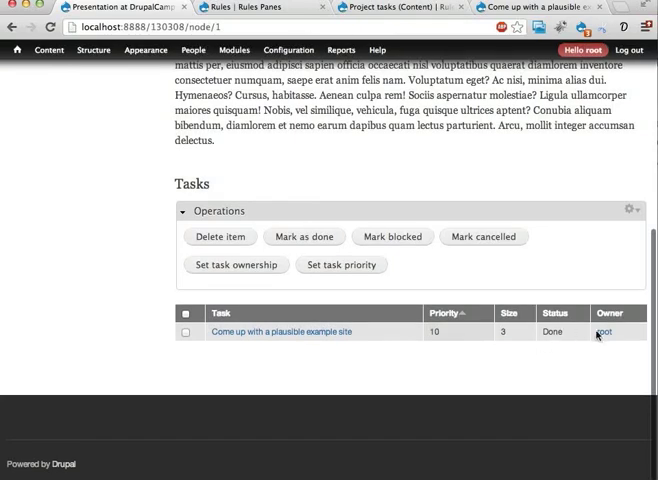
{"action": "mouse_move", "coordinate": [604, 342]}
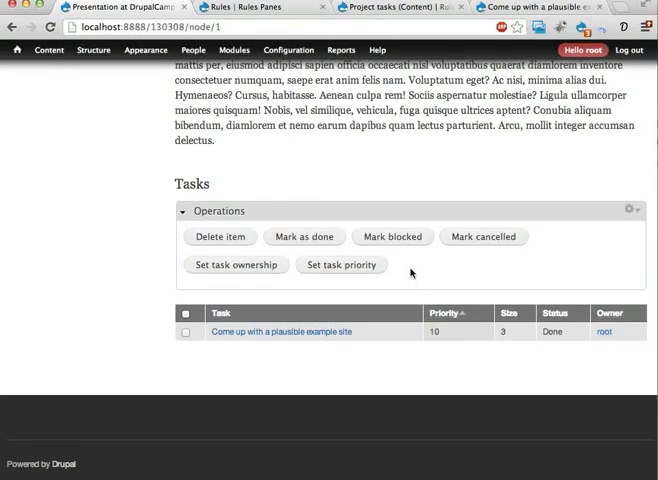
{"action": "mouse_move", "coordinate": [336, 272]}
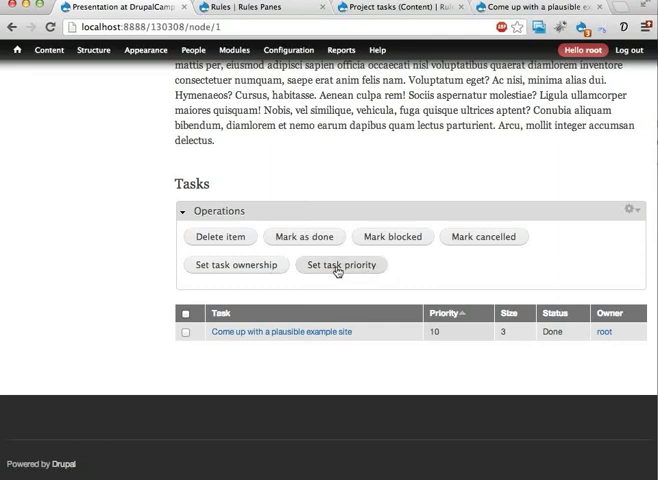
{"action": "mouse_move", "coordinate": [298, 314]}
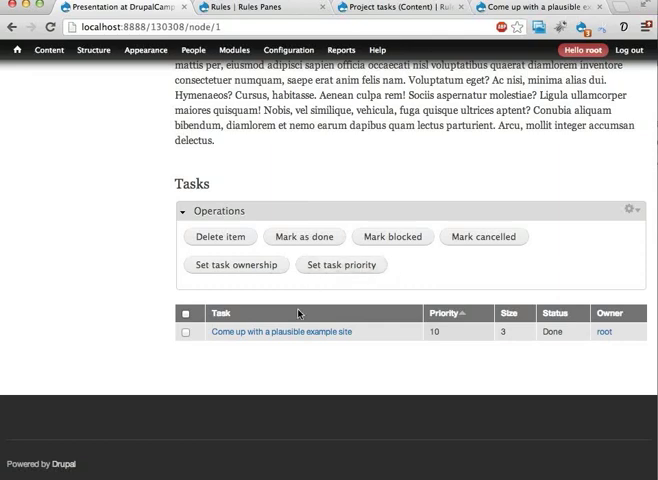